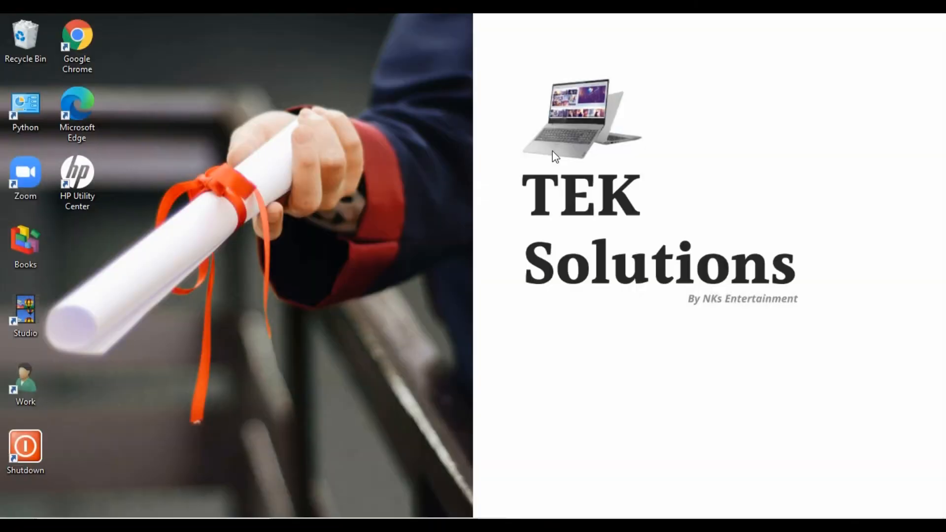
pyautogui.moveTo(646, 228)
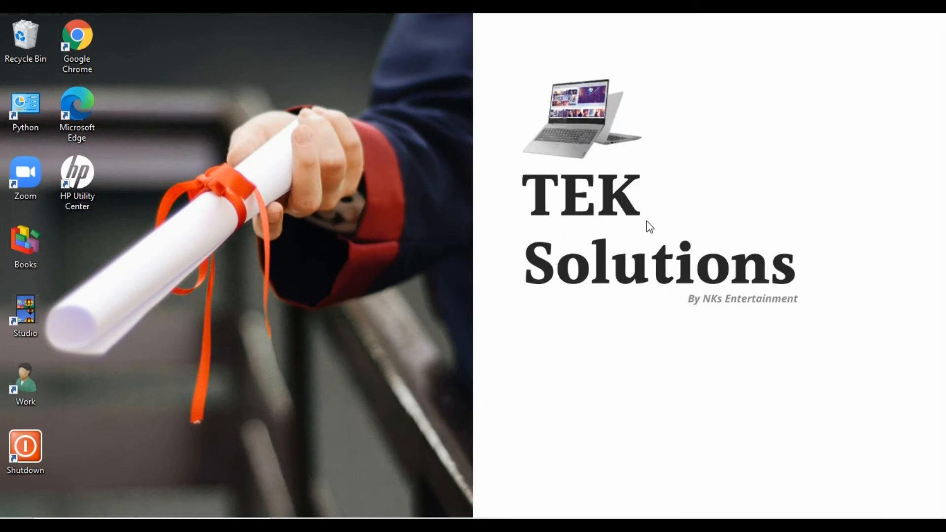
pyautogui.moveTo(821, 335)
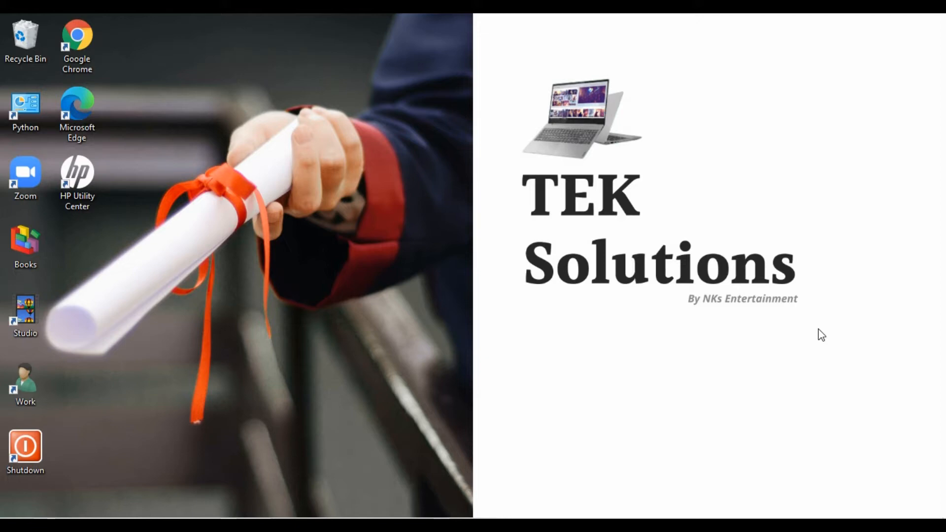
pyautogui.moveTo(629, 354)
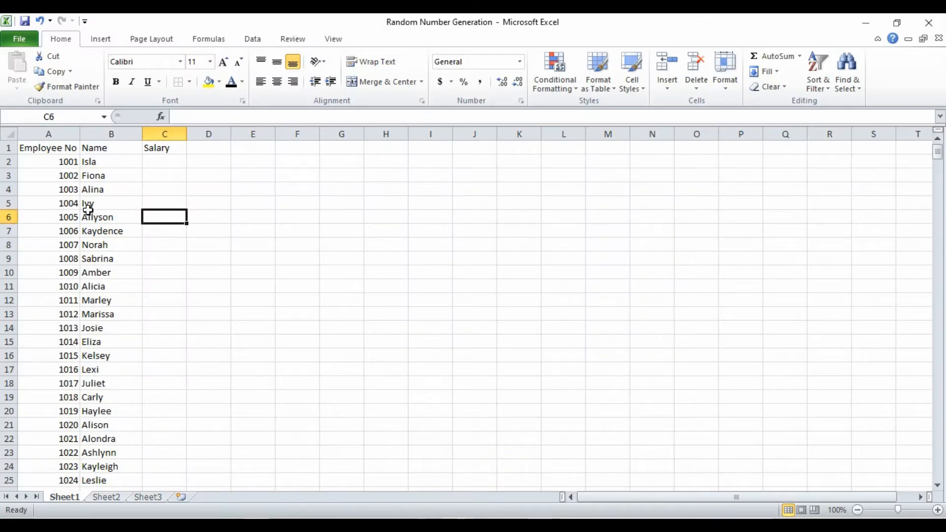
pyautogui.click(49, 148)
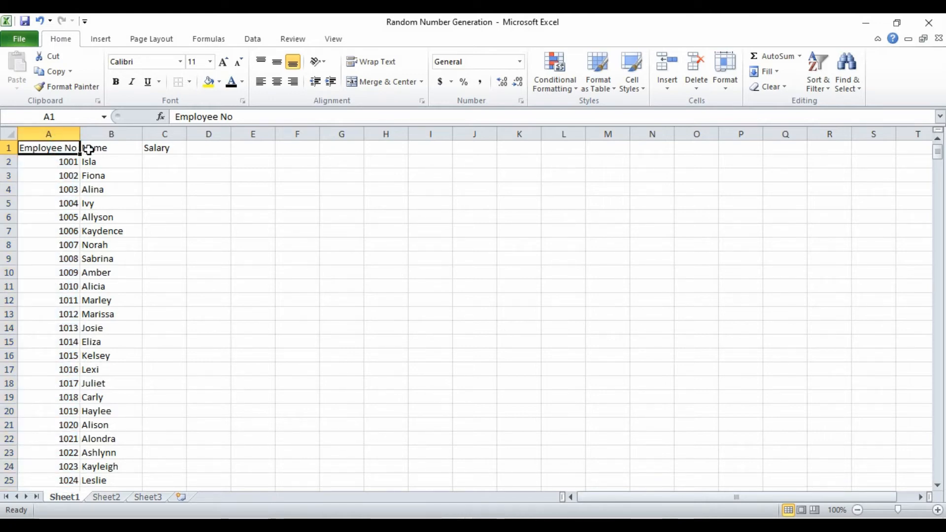
pyautogui.click(110, 133)
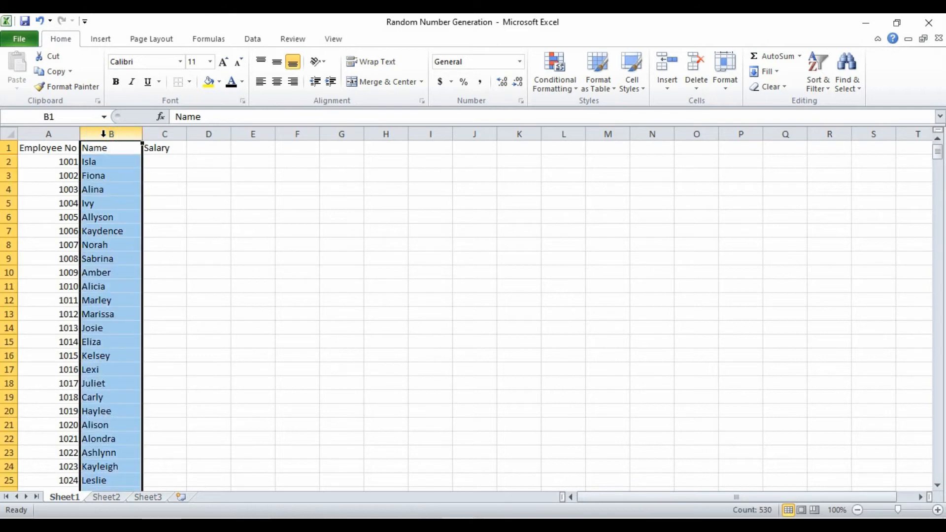
pyautogui.click(164, 148)
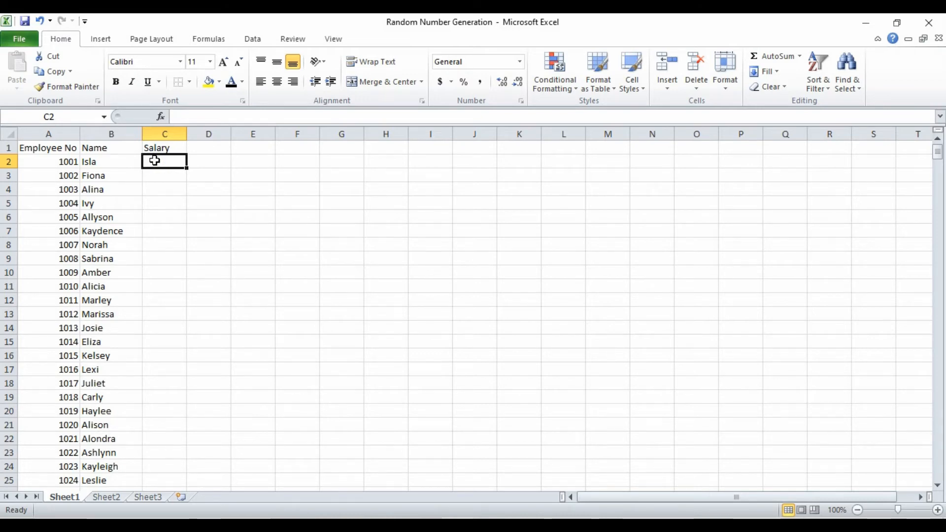
pyautogui.write('7668778')
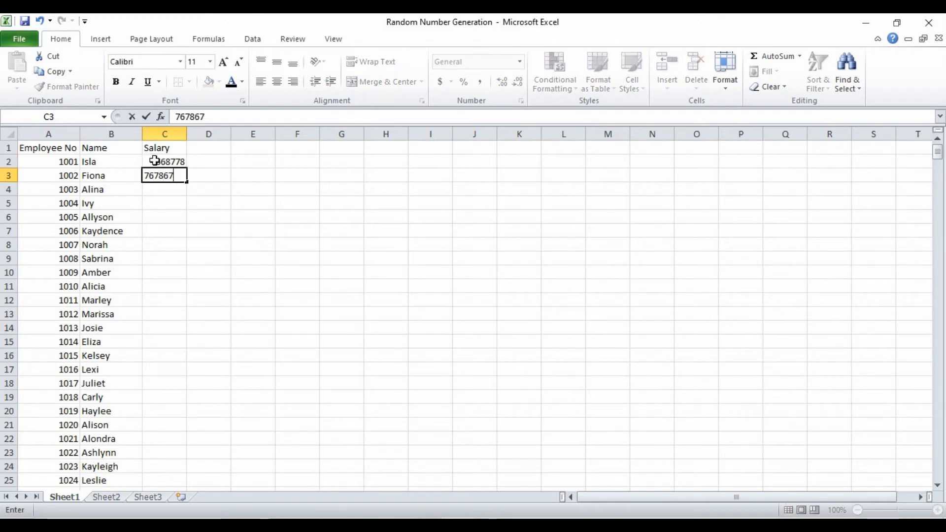
pyautogui.press('Return')
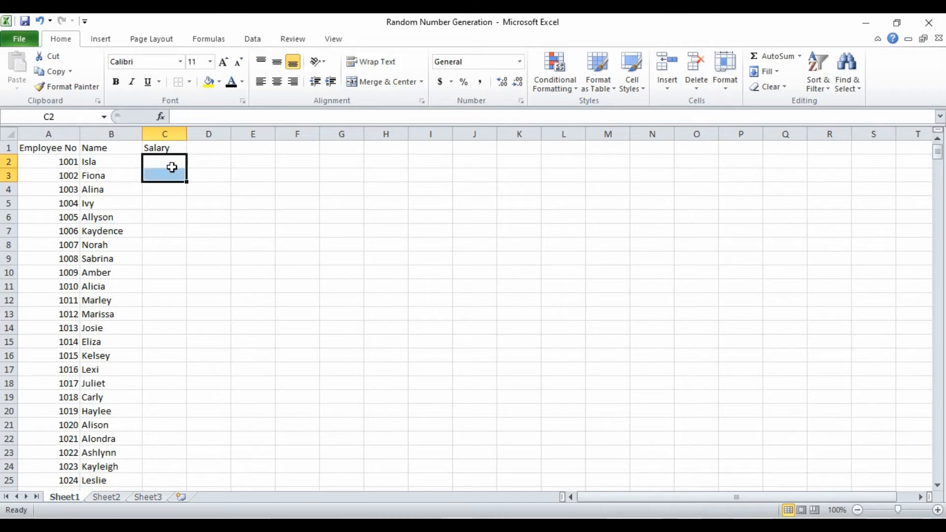
pyautogui.click(164, 162)
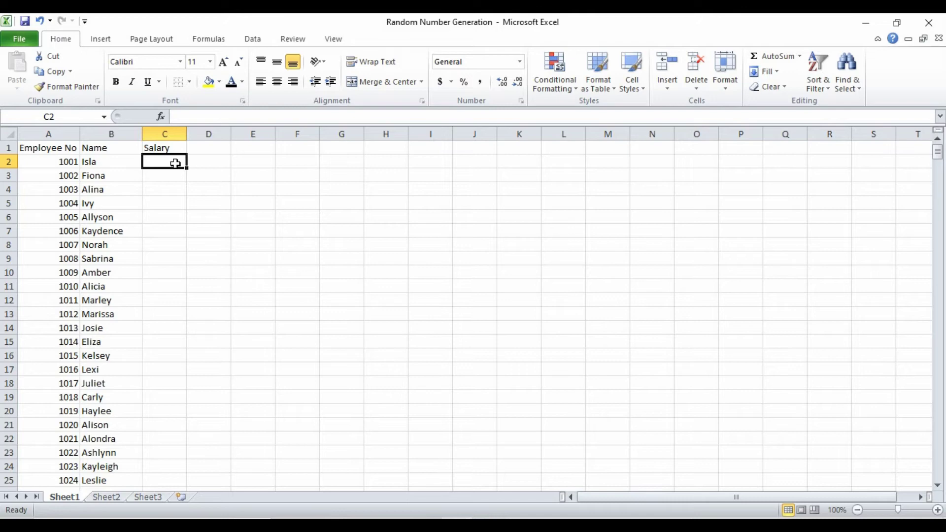
pyautogui.moveTo(240, 167)
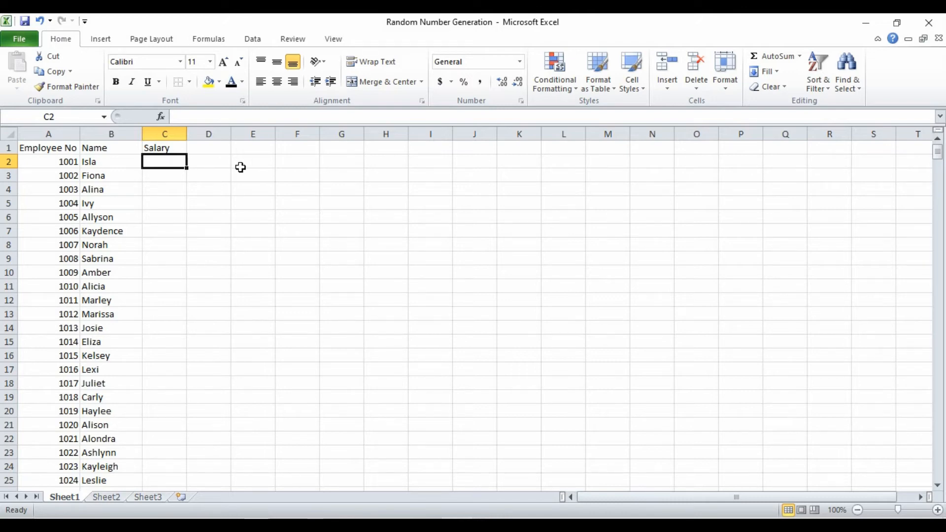
pyautogui.moveTo(233, 167)
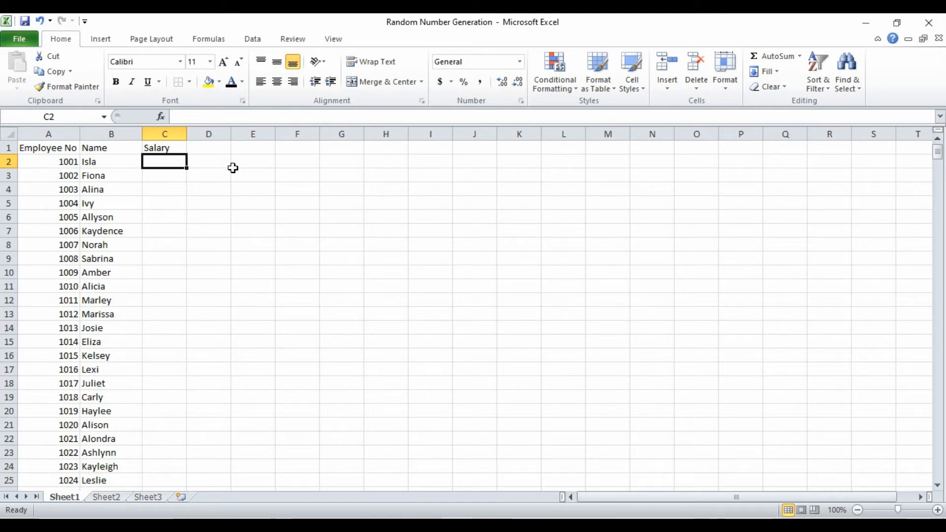
pyautogui.moveTo(295, 165)
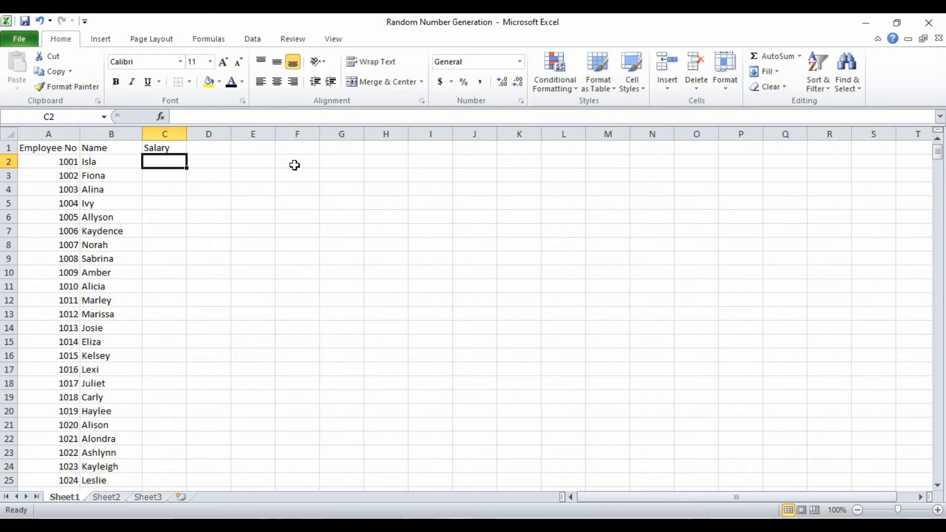
pyautogui.click(297, 161)
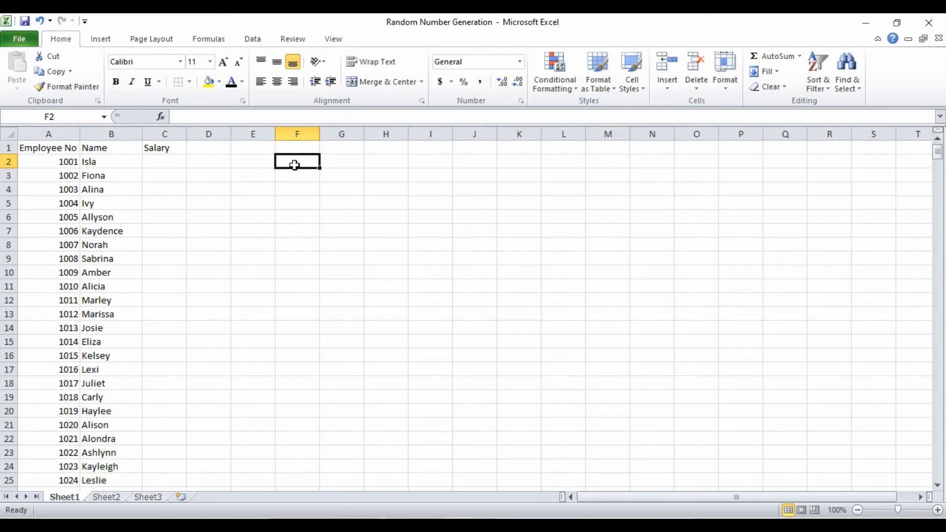
pyautogui.moveTo(151, 158)
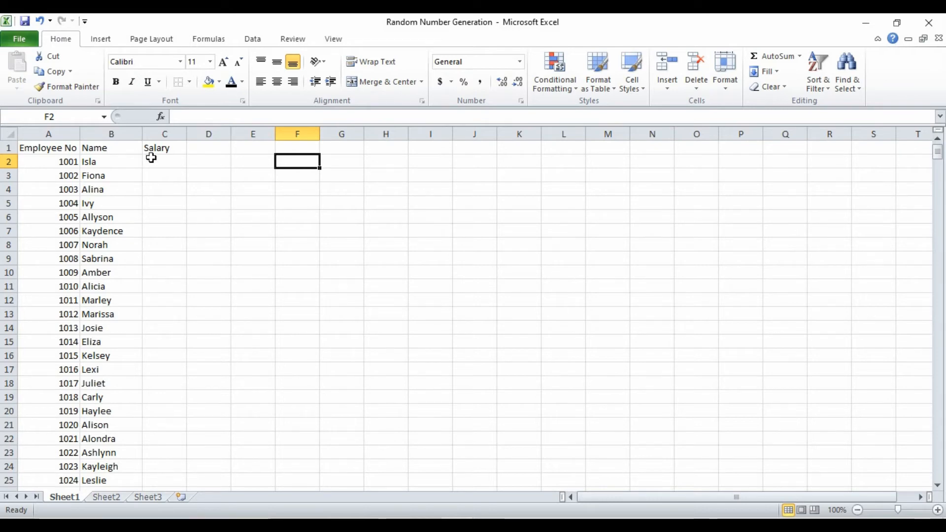
pyautogui.click(164, 161)
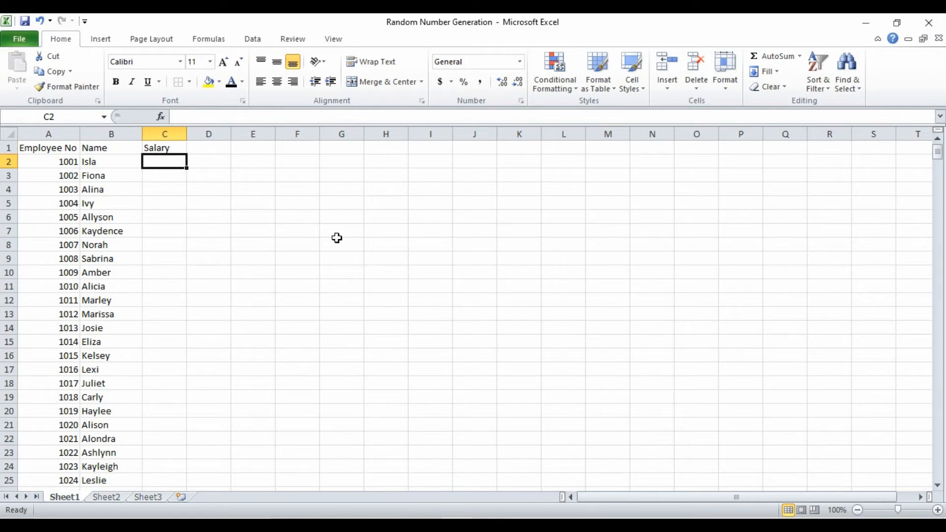
# Enter =RANDBETWEEN(60000,120000) in C2 for the first employee's salary.
pyautogui.write('=Ra')
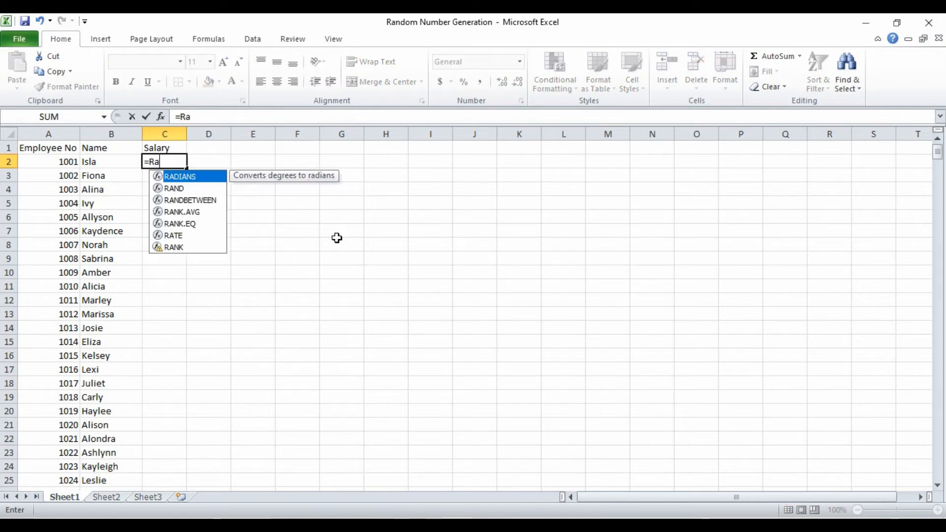
pyautogui.write('nd')
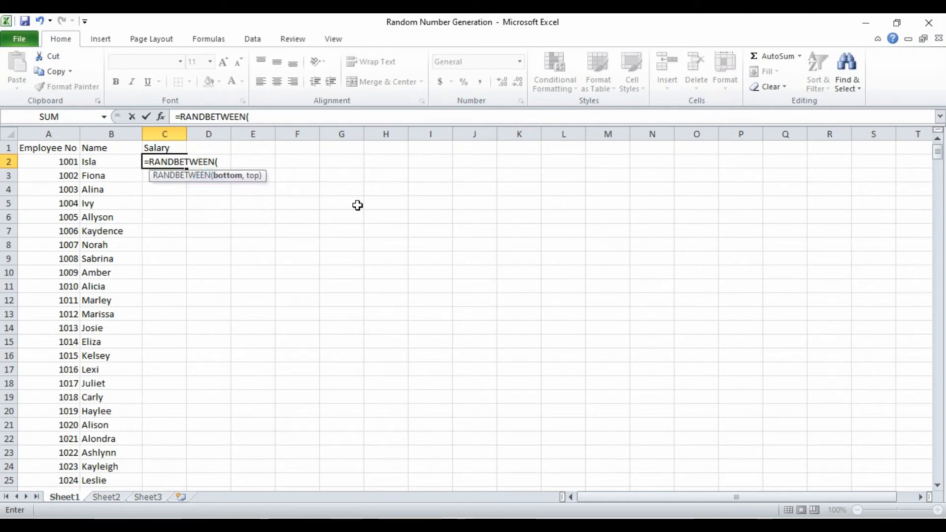
pyautogui.write('60')
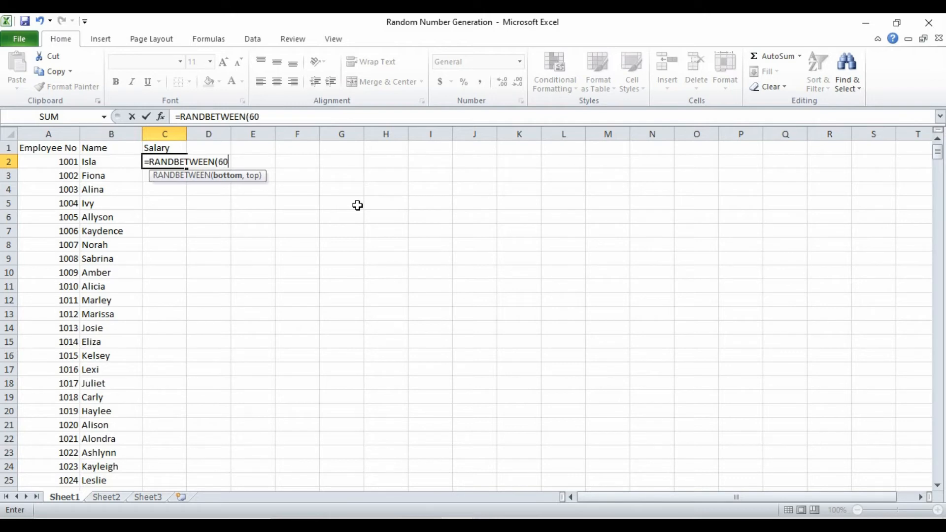
pyautogui.write('00')
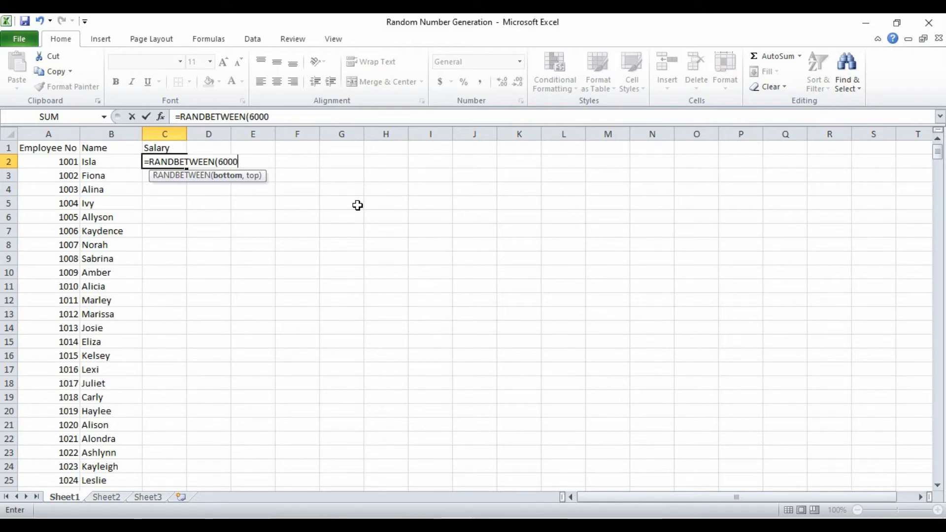
pyautogui.write('0,')
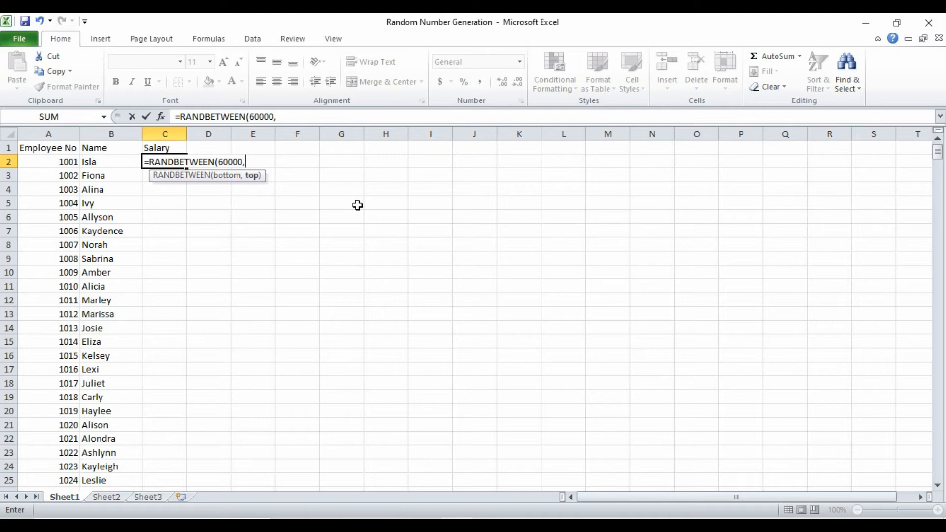
pyautogui.write('12')
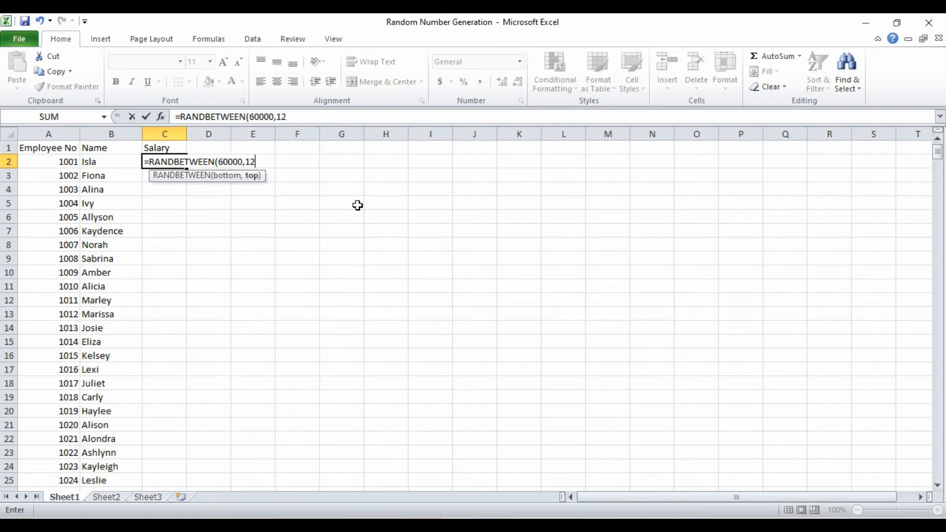
pyautogui.write('000')
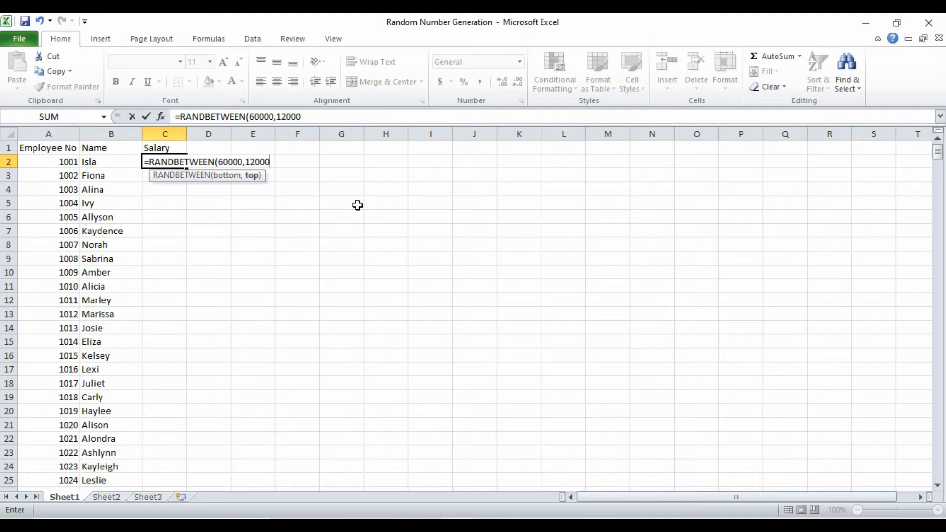
pyautogui.write('0')
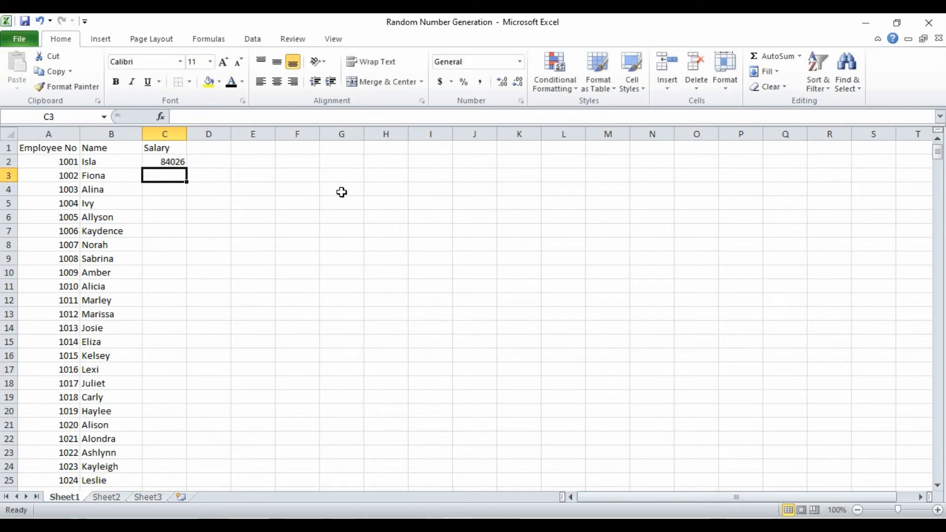
pyautogui.click(165, 161)
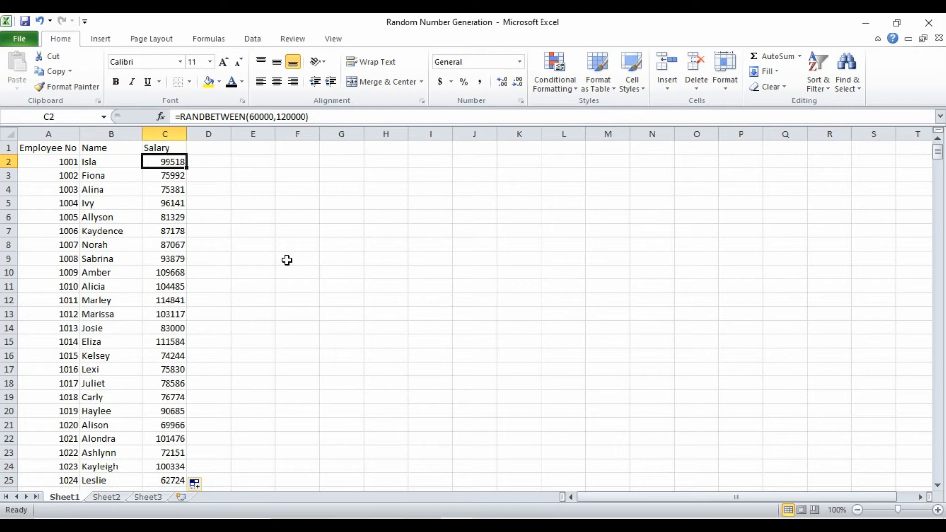
# Drag C2's RANDBETWEEN formula down the Salary column to all employees.
pyautogui.moveTo(165, 161); pyautogui.dragTo(165, 175)
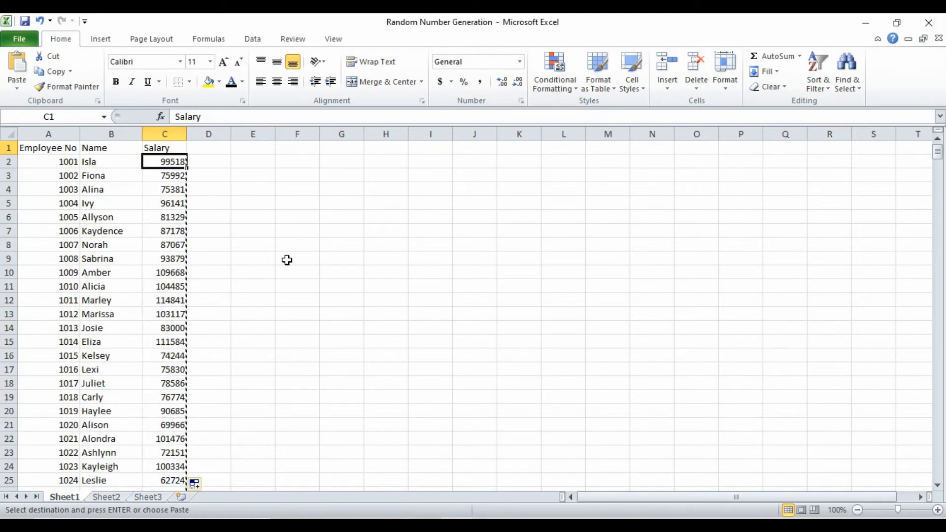
pyautogui.rightClick(164, 161)
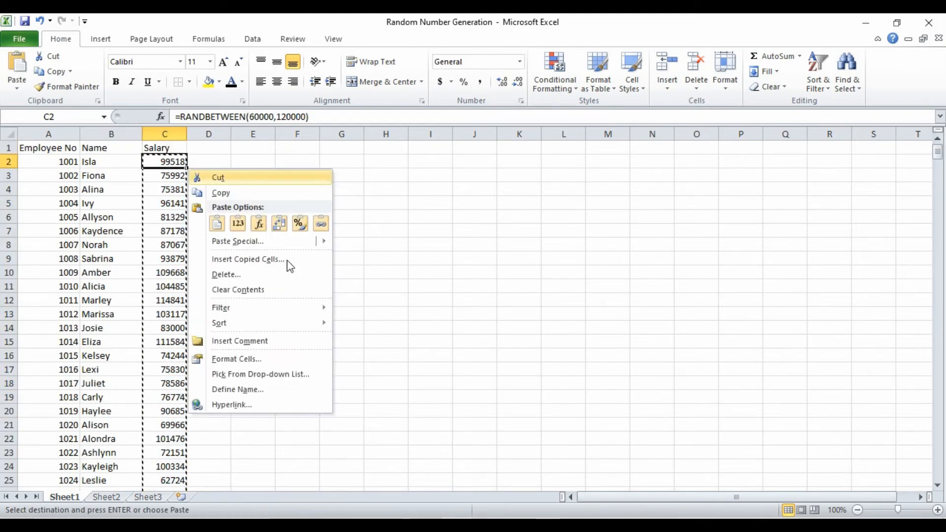
pyautogui.click(237, 223)
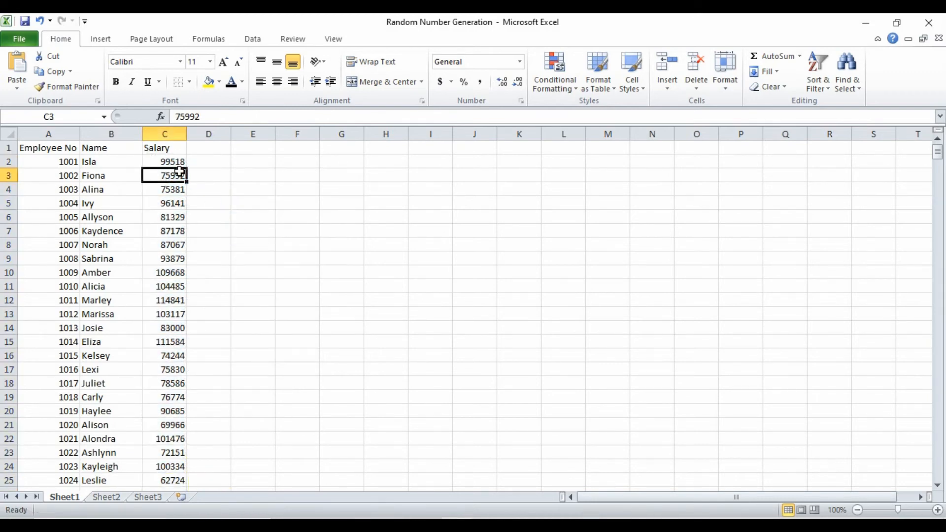
pyautogui.click(165, 161)
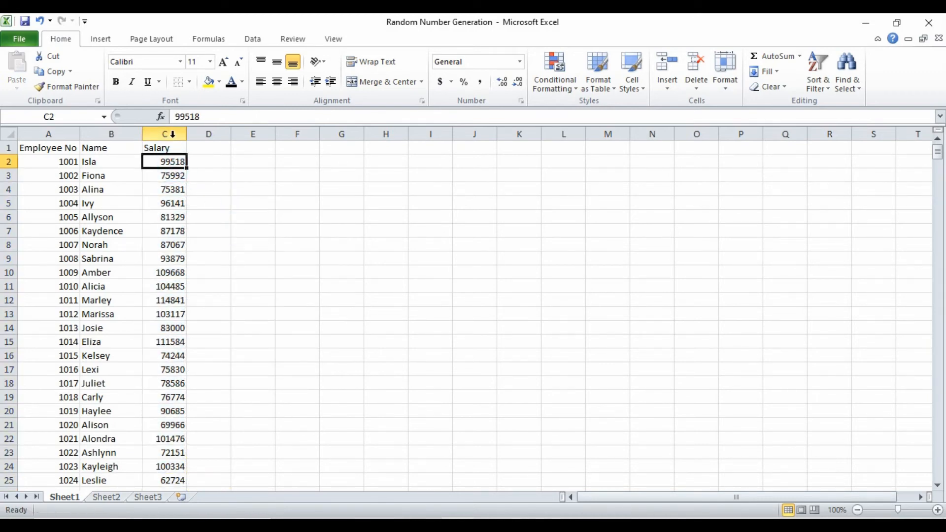
pyautogui.click(164, 133)
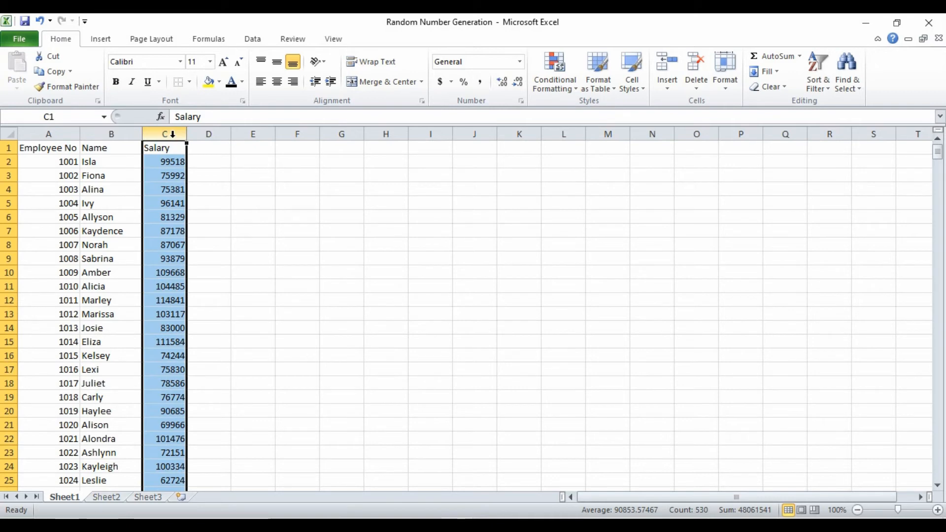
pyautogui.click(164, 161)
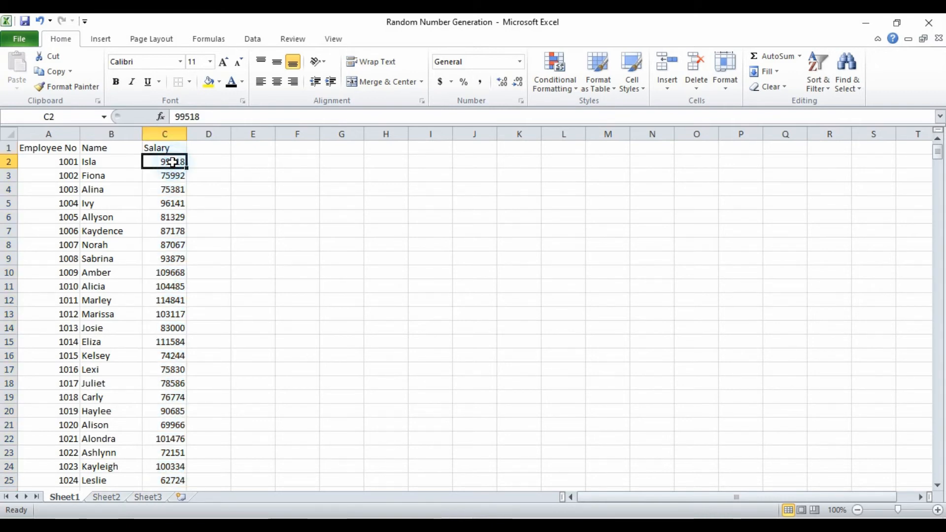
pyautogui.click(164, 314)
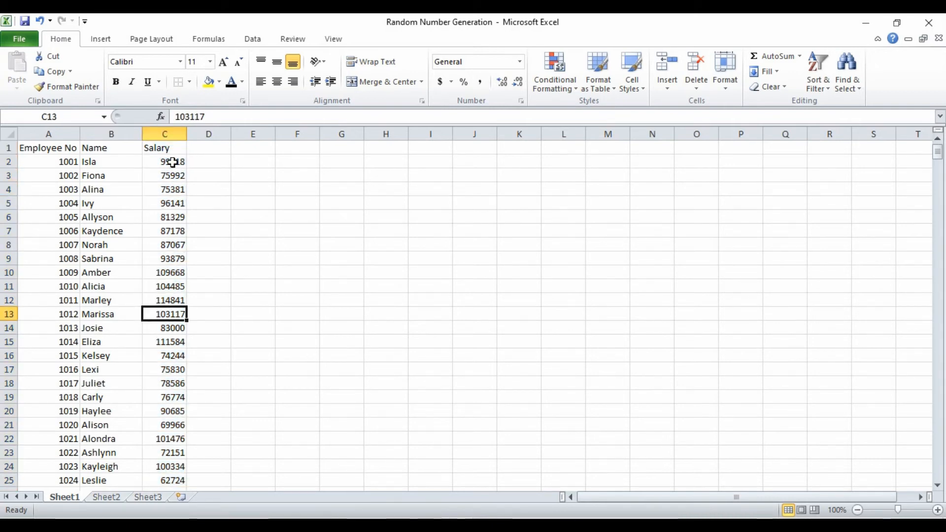
pyautogui.click(165, 452)
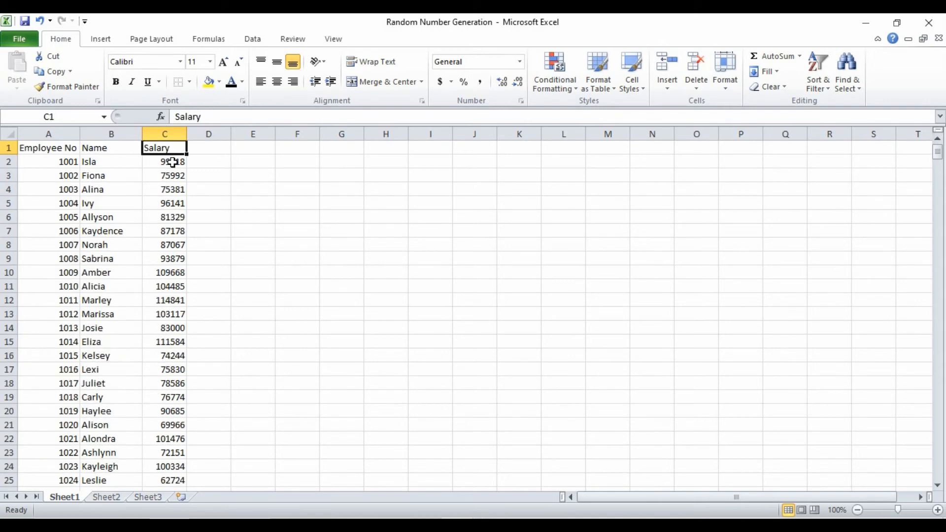
pyautogui.click(164, 161)
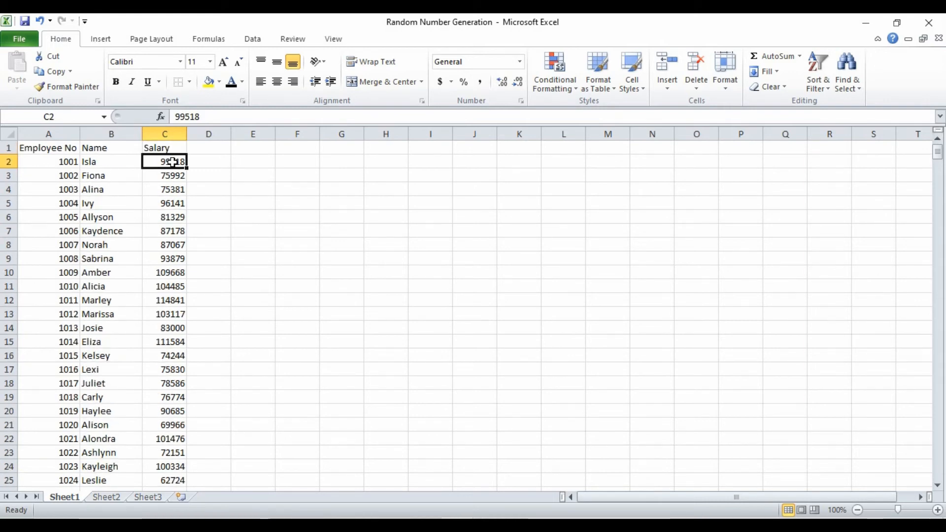
pyautogui.moveTo(177, 179)
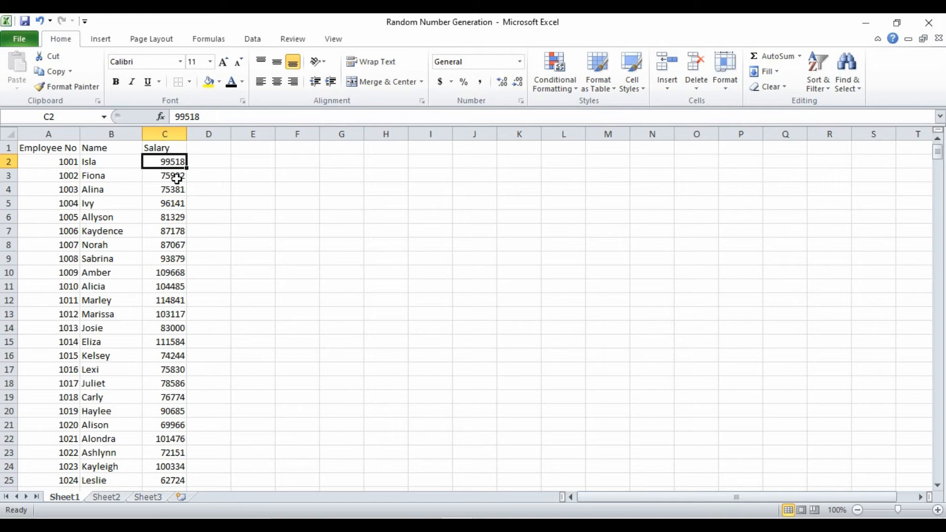
pyautogui.click(48, 147)
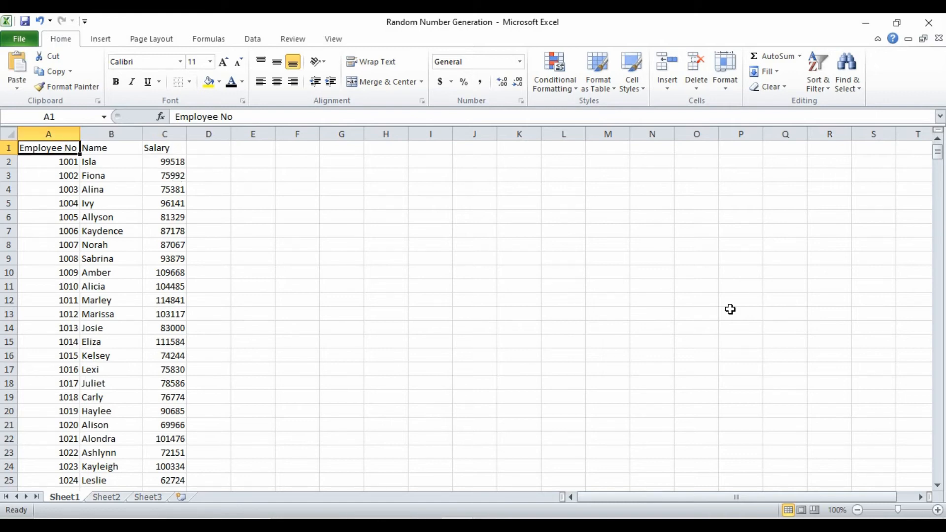
pyautogui.moveTo(352, 192)
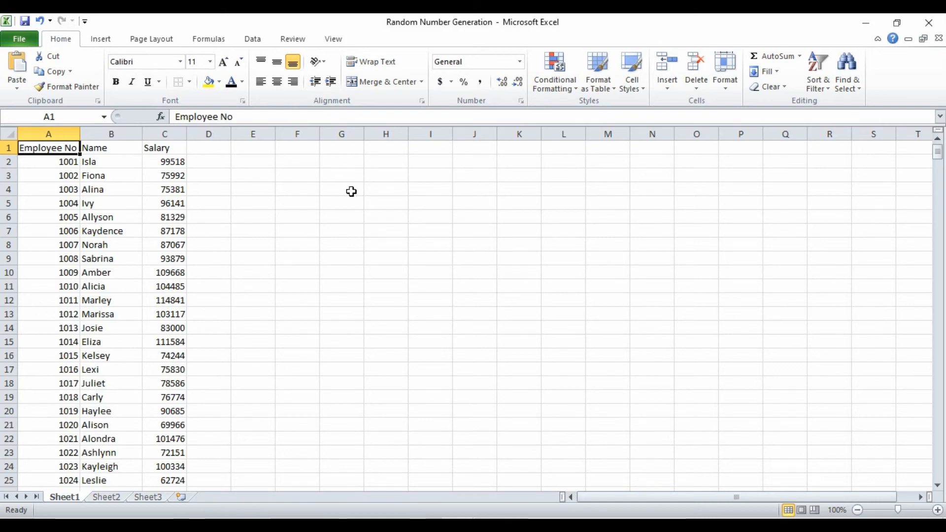
# Enter =Rand() in cell E2 to get a random decimal between 0 and 1.
pyautogui.click(253, 161)
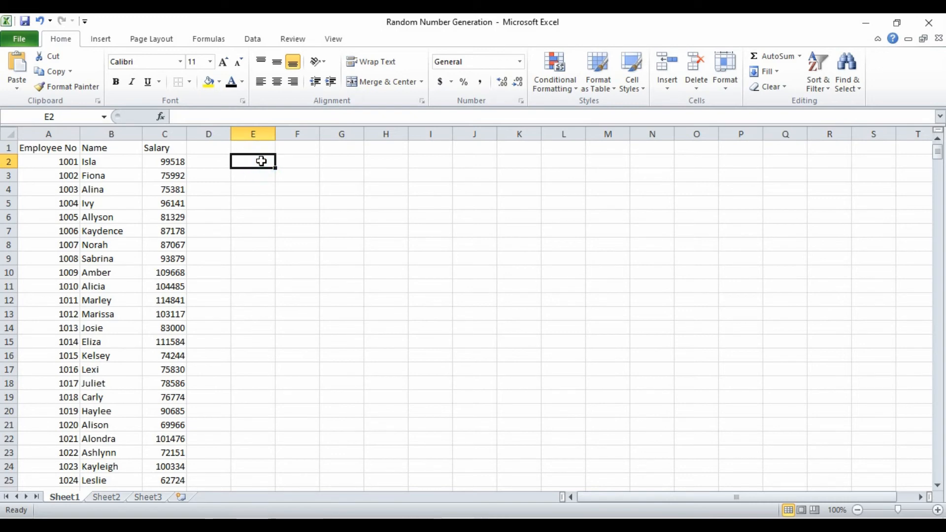
pyautogui.write('=')
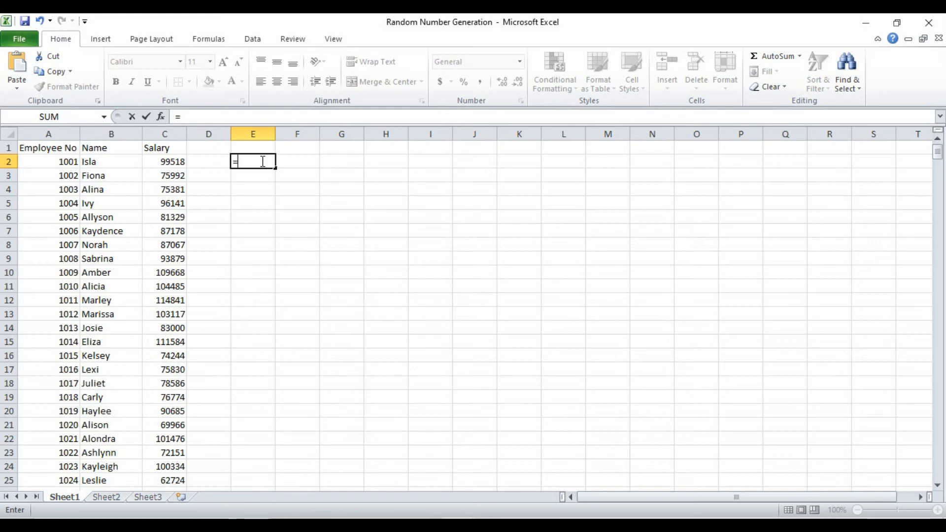
pyautogui.write('Ran')
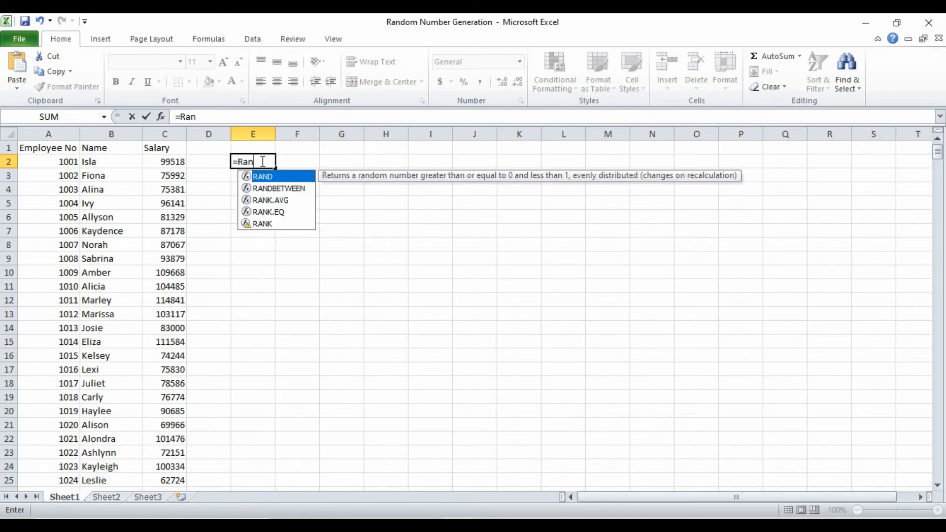
pyautogui.write('d(')
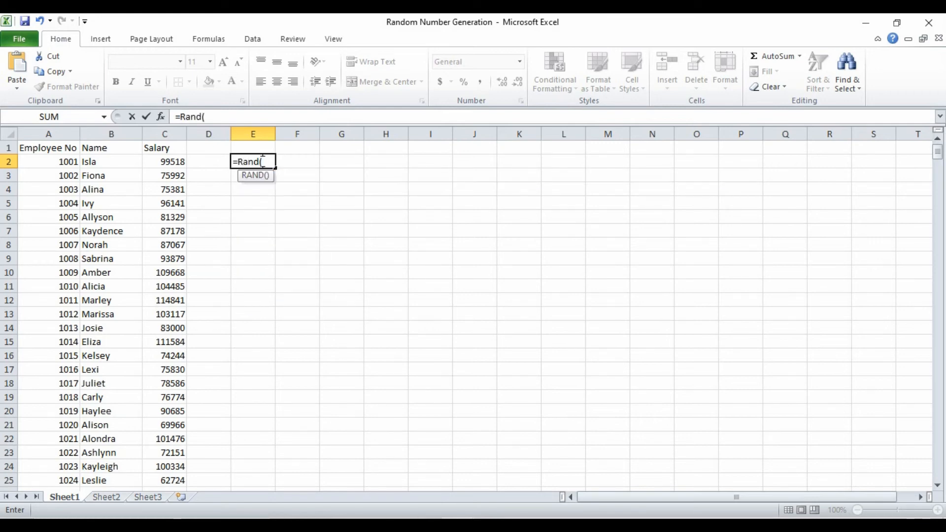
pyautogui.write(')')
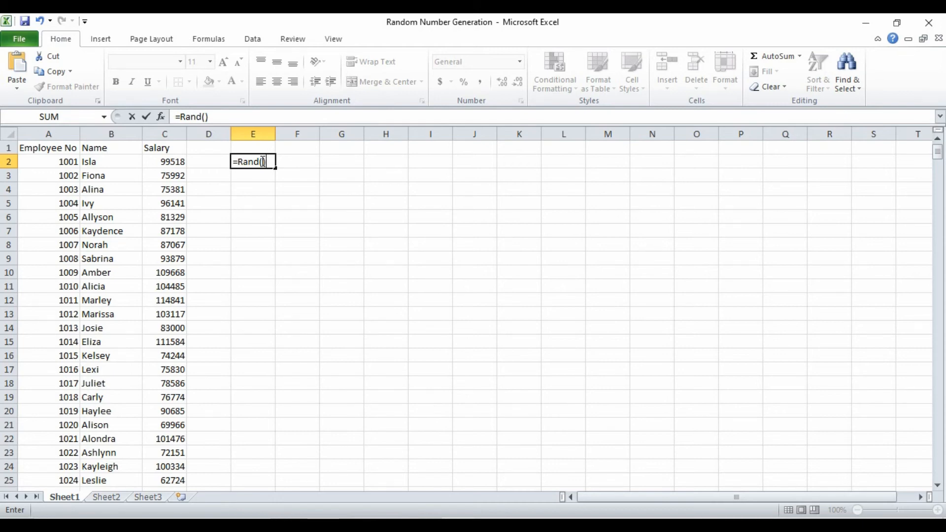
pyautogui.press('Return')
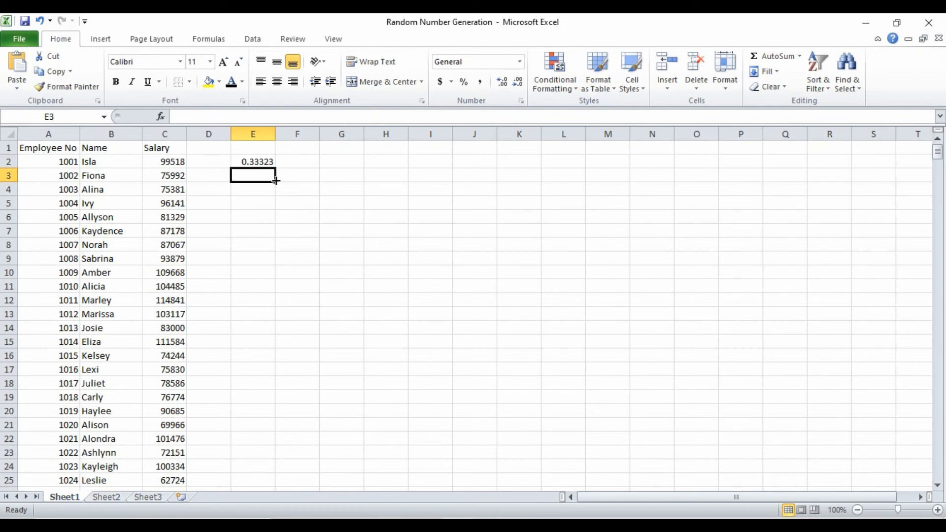
# Copy the RAND formula from E2 down column E to row 530.
pyautogui.click(252, 161)
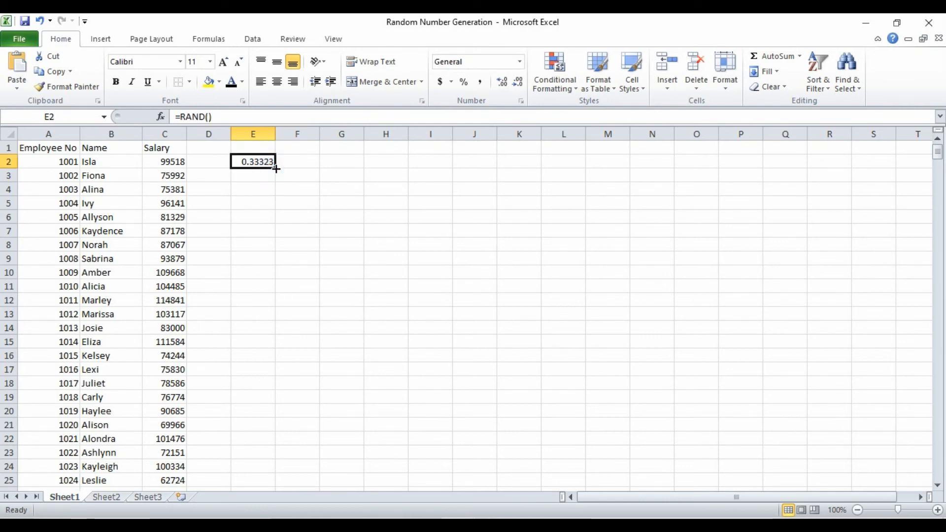
pyautogui.moveTo(275, 169); pyautogui.dragTo(276, 175)
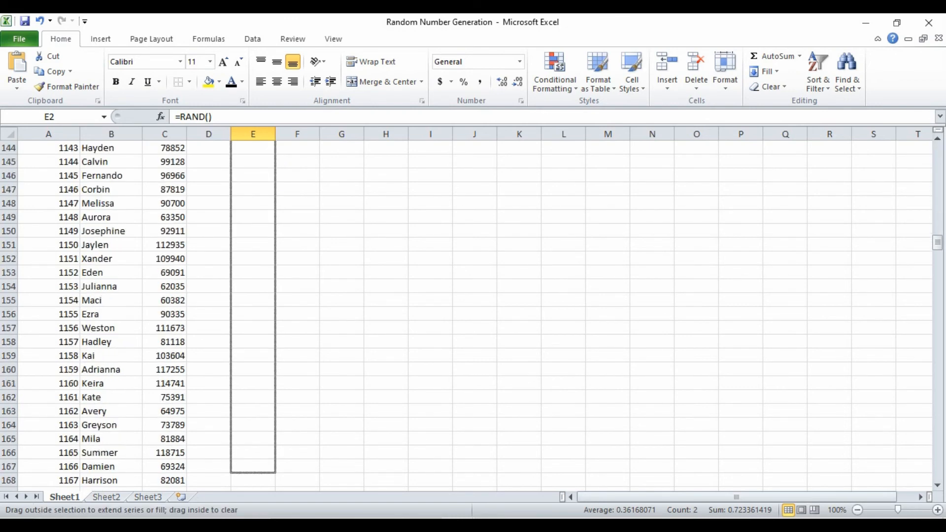
pyautogui.scroll(-3)
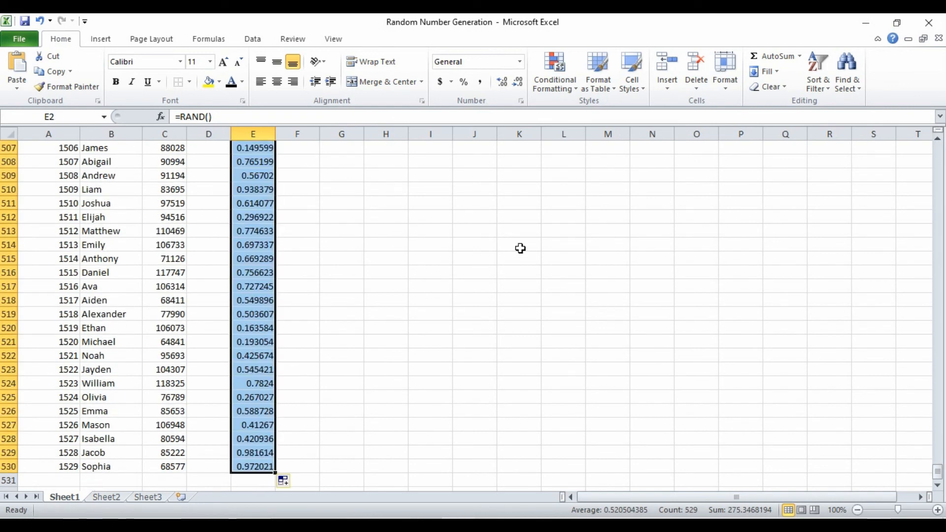
pyautogui.click(518, 245)
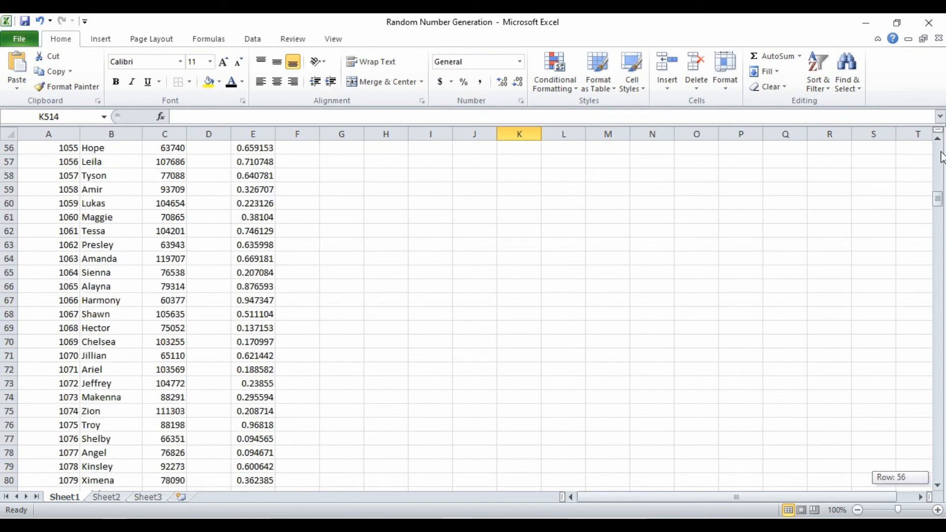
pyautogui.click(296, 162)
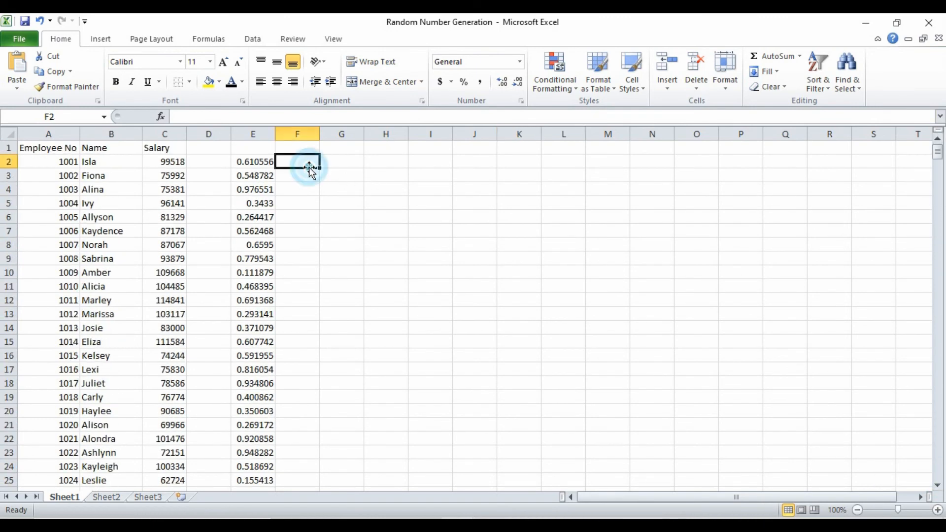
# Enter =E2*1000 in F2 to scale the random decimal by 1000.
pyautogui.write('=')
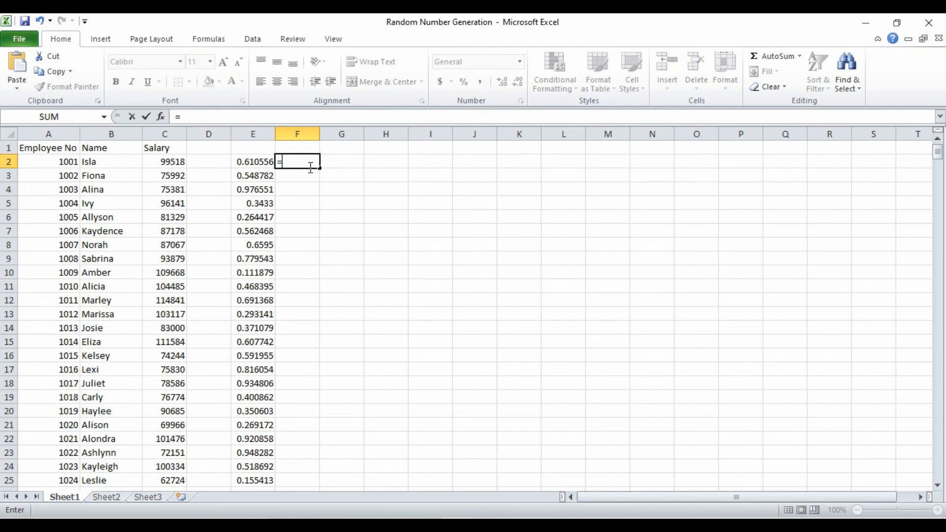
pyautogui.click(253, 161)
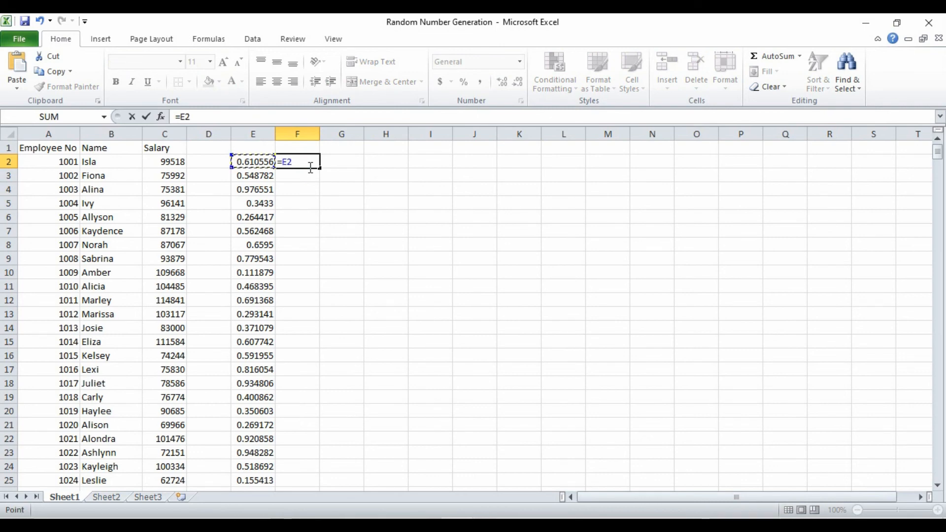
pyautogui.write('*1')
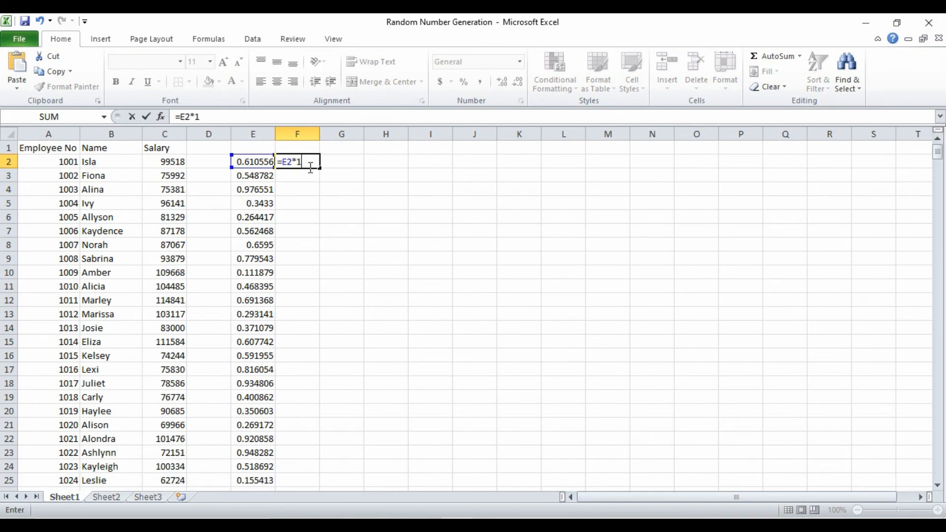
pyautogui.press('Return')
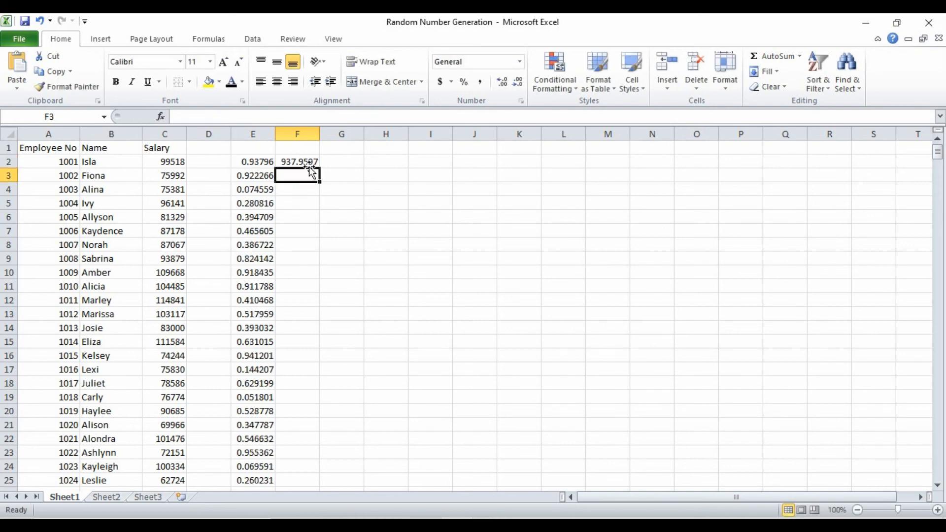
pyautogui.click(297, 161)
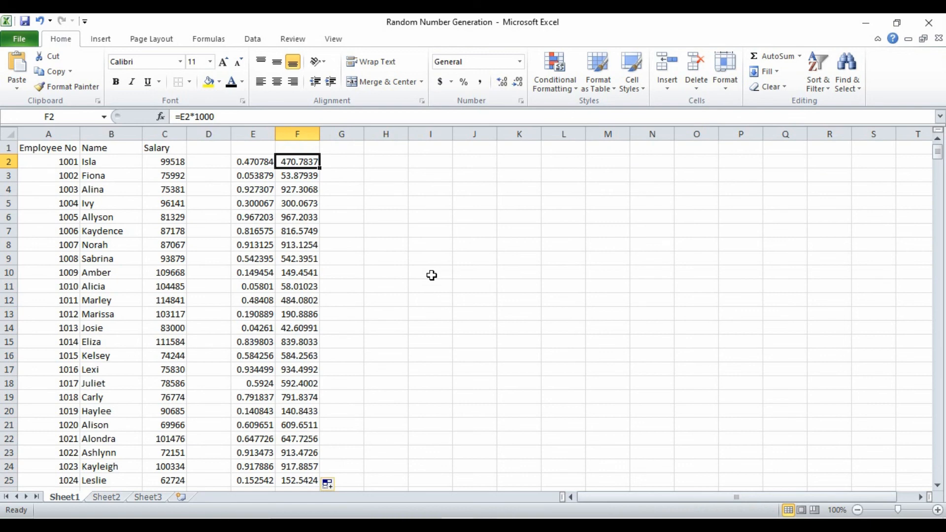
pyautogui.moveTo(938, 158)
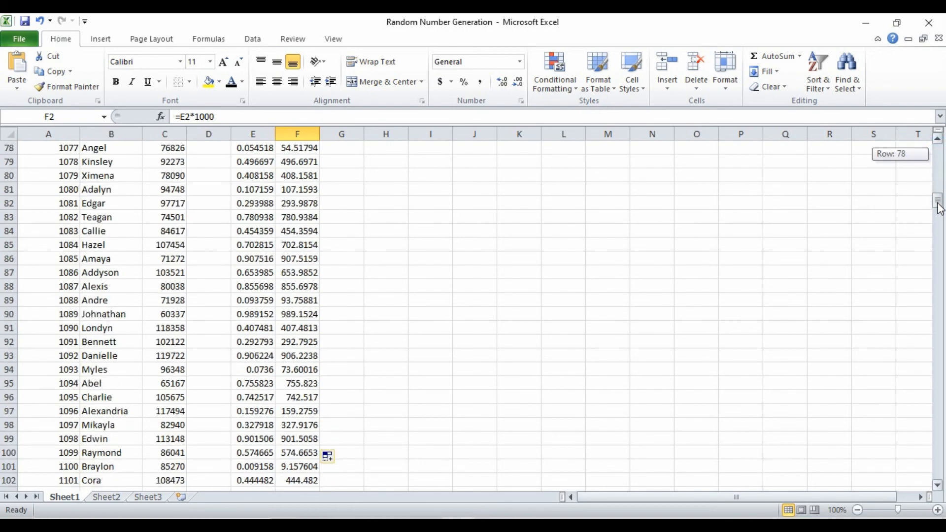
pyautogui.scroll(-3)
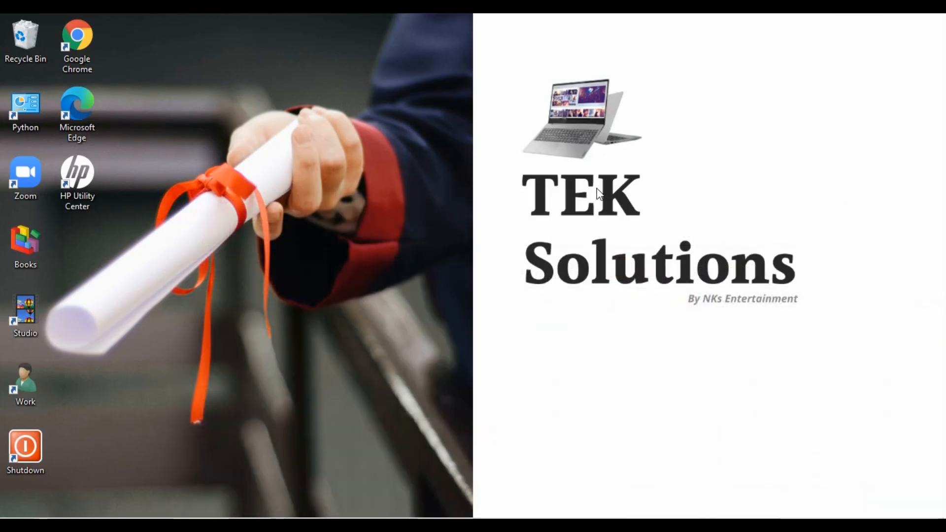
pyautogui.moveTo(799, 172)
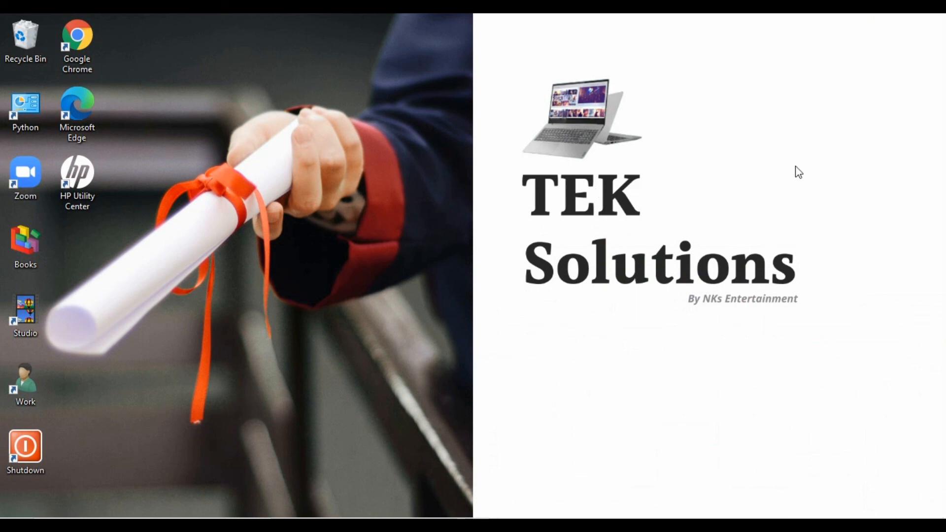
pyautogui.moveTo(826, 280)
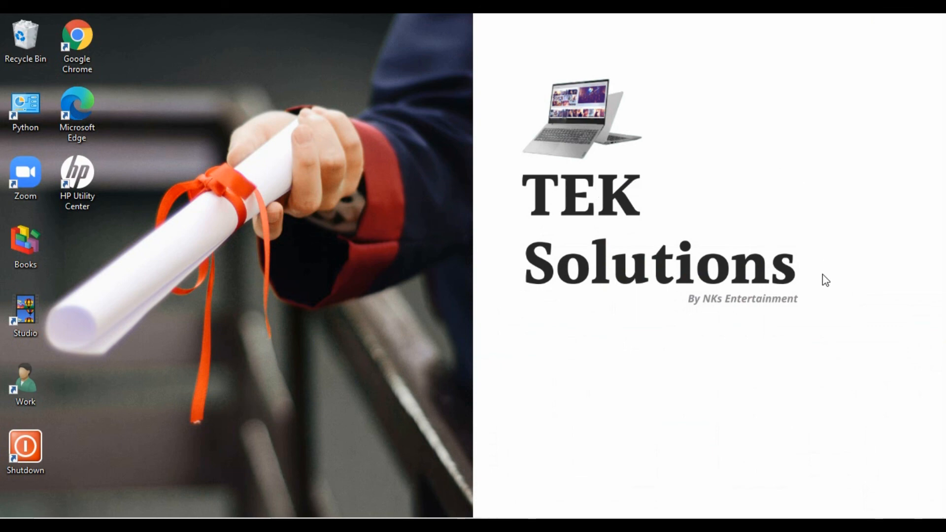
pyautogui.moveTo(655, 367)
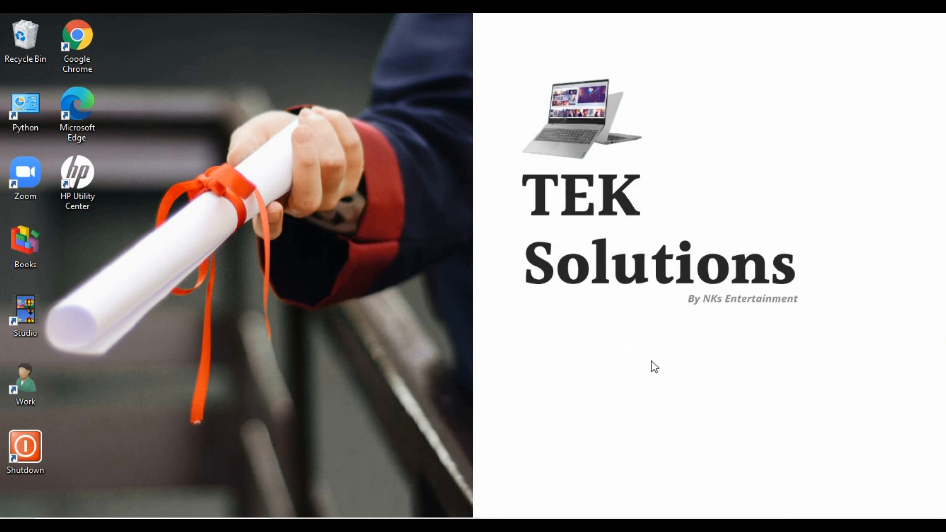